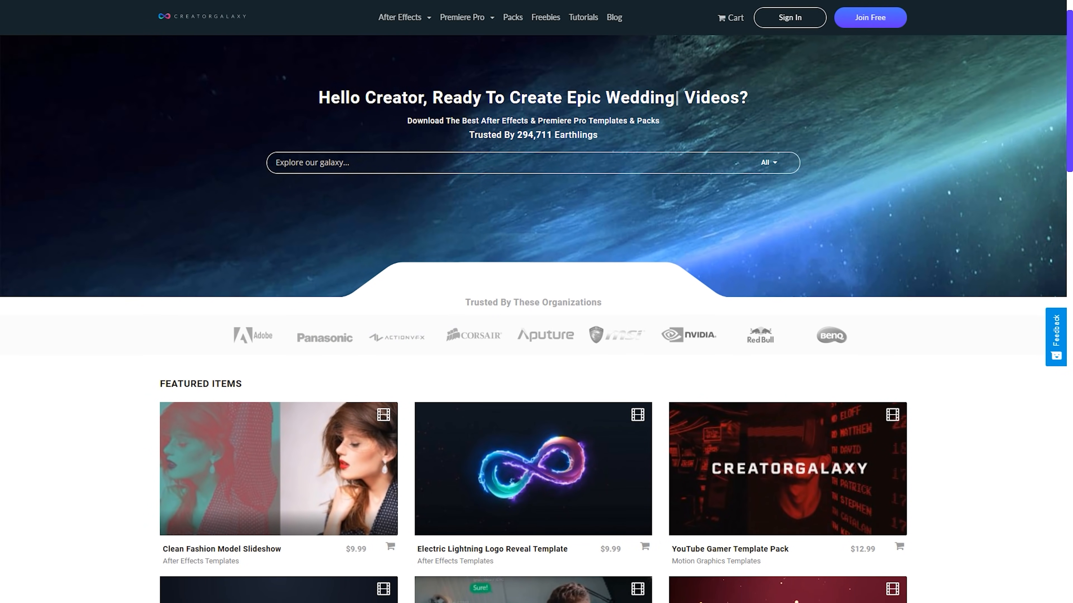
Step: Reach the YouTube Gamer Template Pack page, then the Free, Annual and Monthly plans via 'Access All Products for $9.99'
scroll("down", 3)
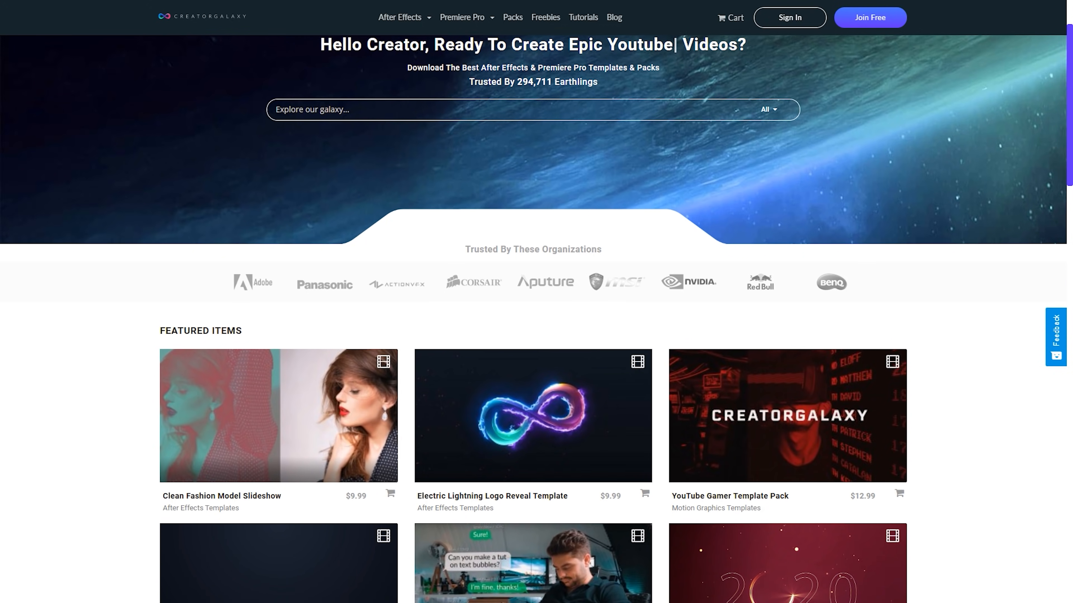
left_click(787, 415)
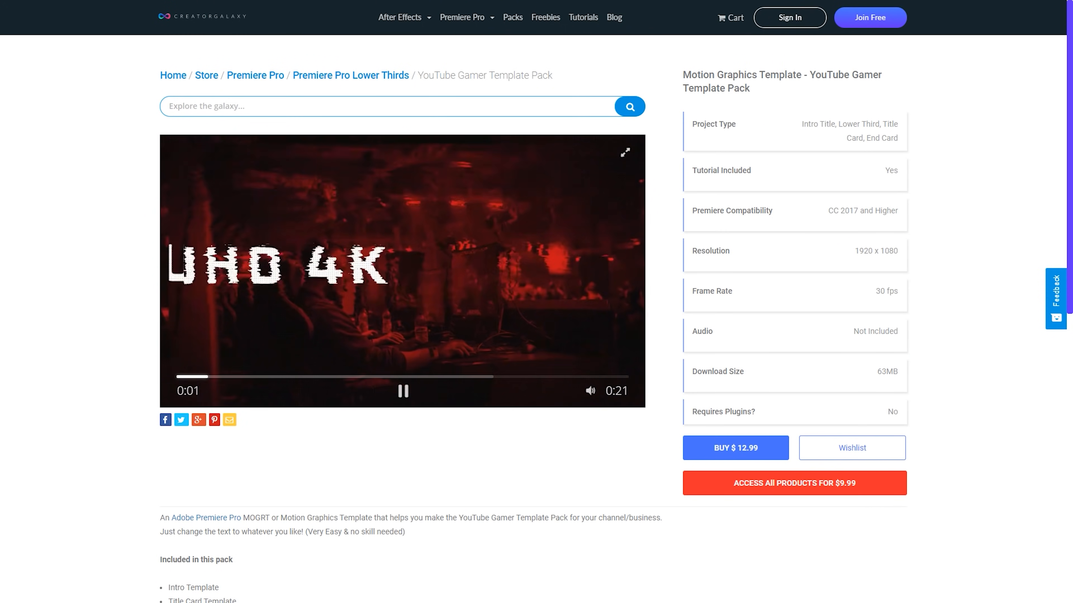
left_click(793, 483)
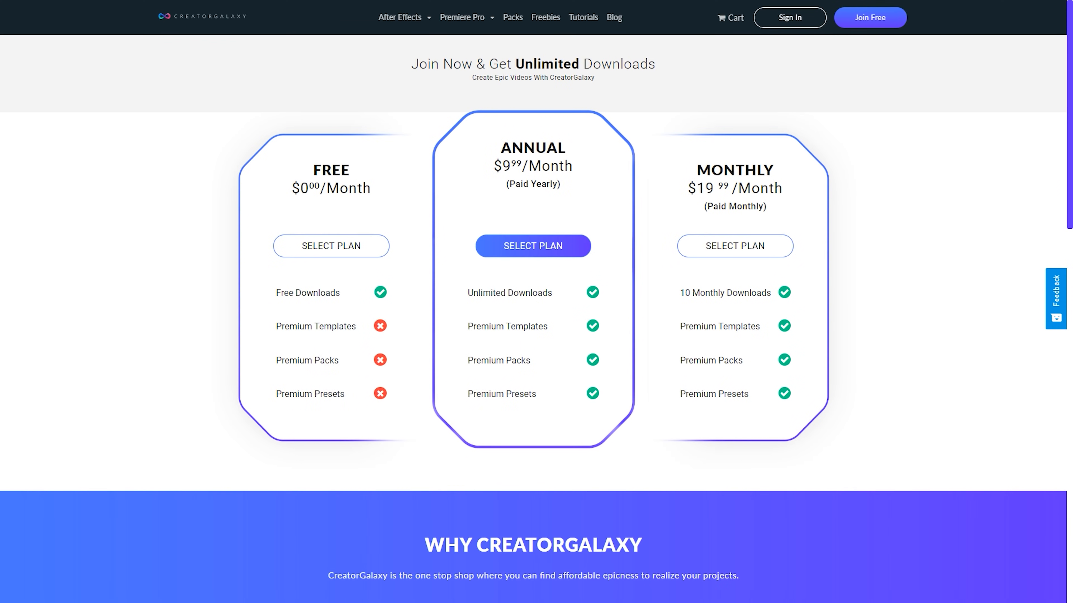